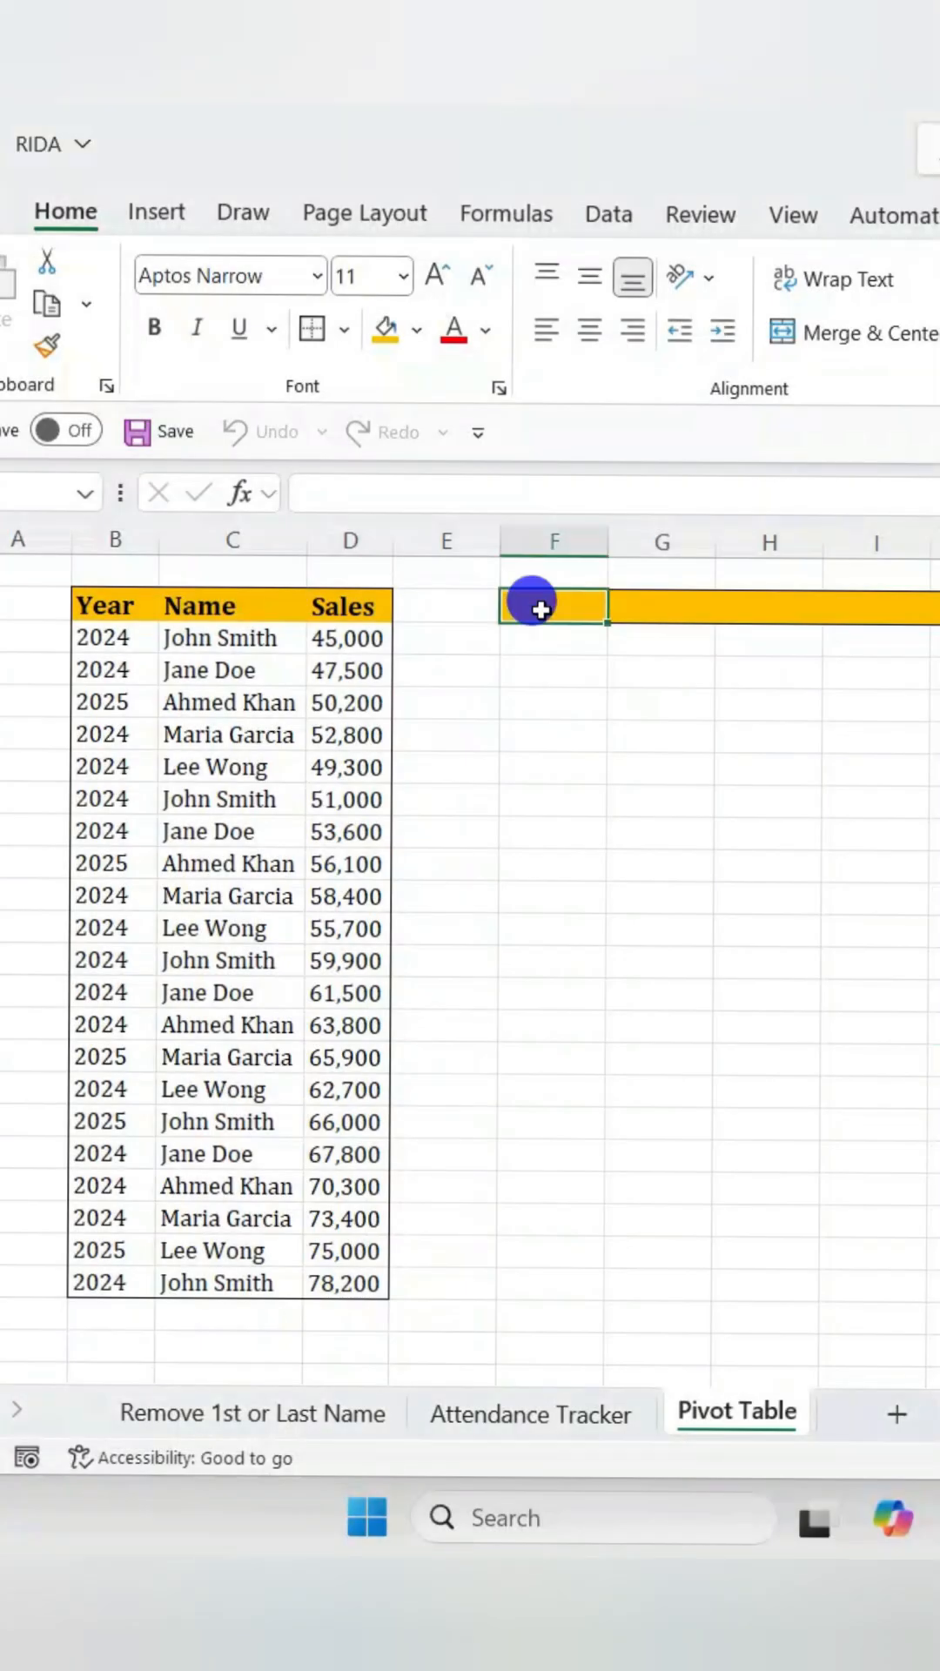
# - Enter =PIVOTBY in F2 with Name rows, Year columns and summed Sales from C3:D23 ranges
pyautogui.write('=p')
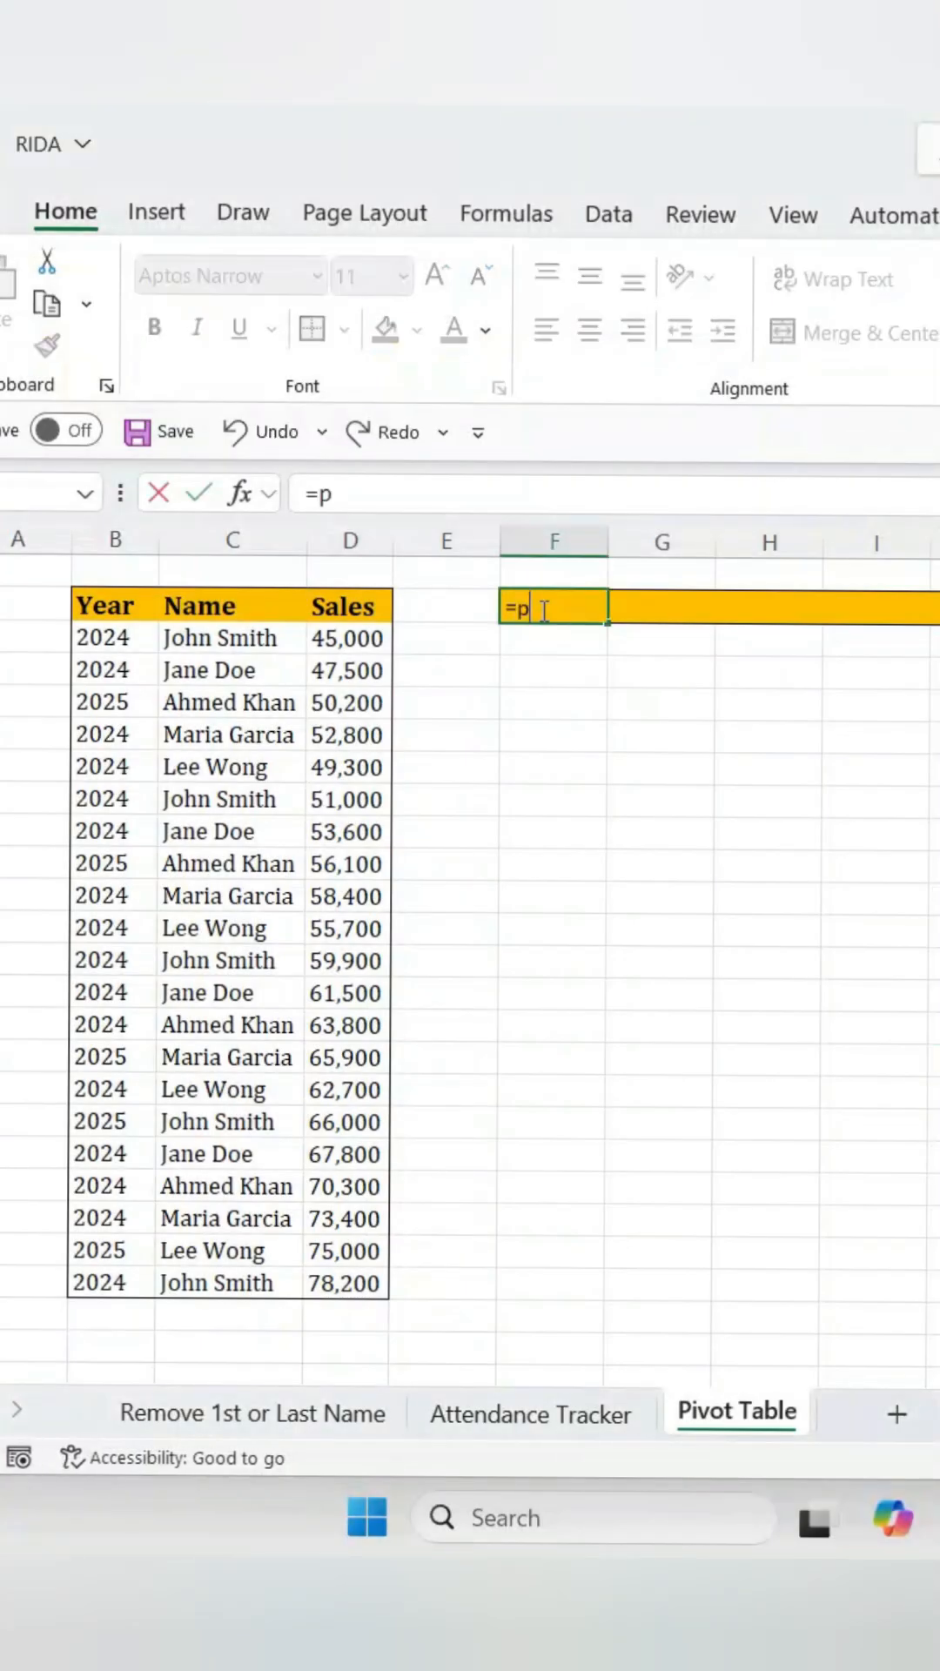
pyautogui.write('IVOTBY(')
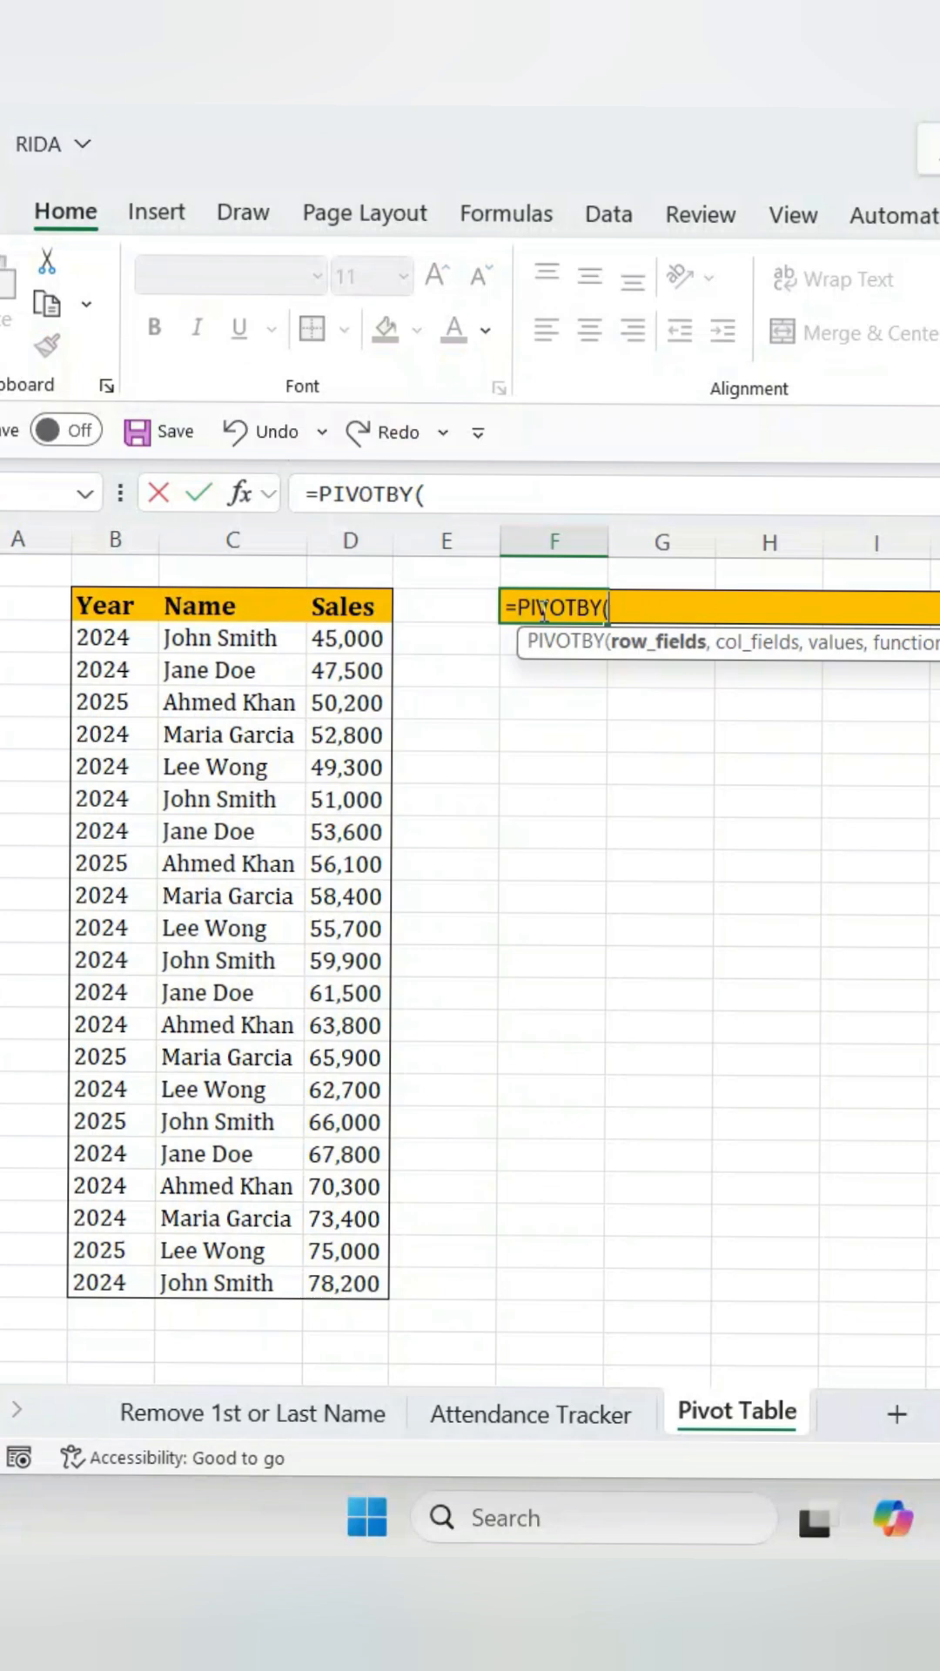
pyautogui.moveTo(232, 638); pyautogui.dragTo(232, 1283)
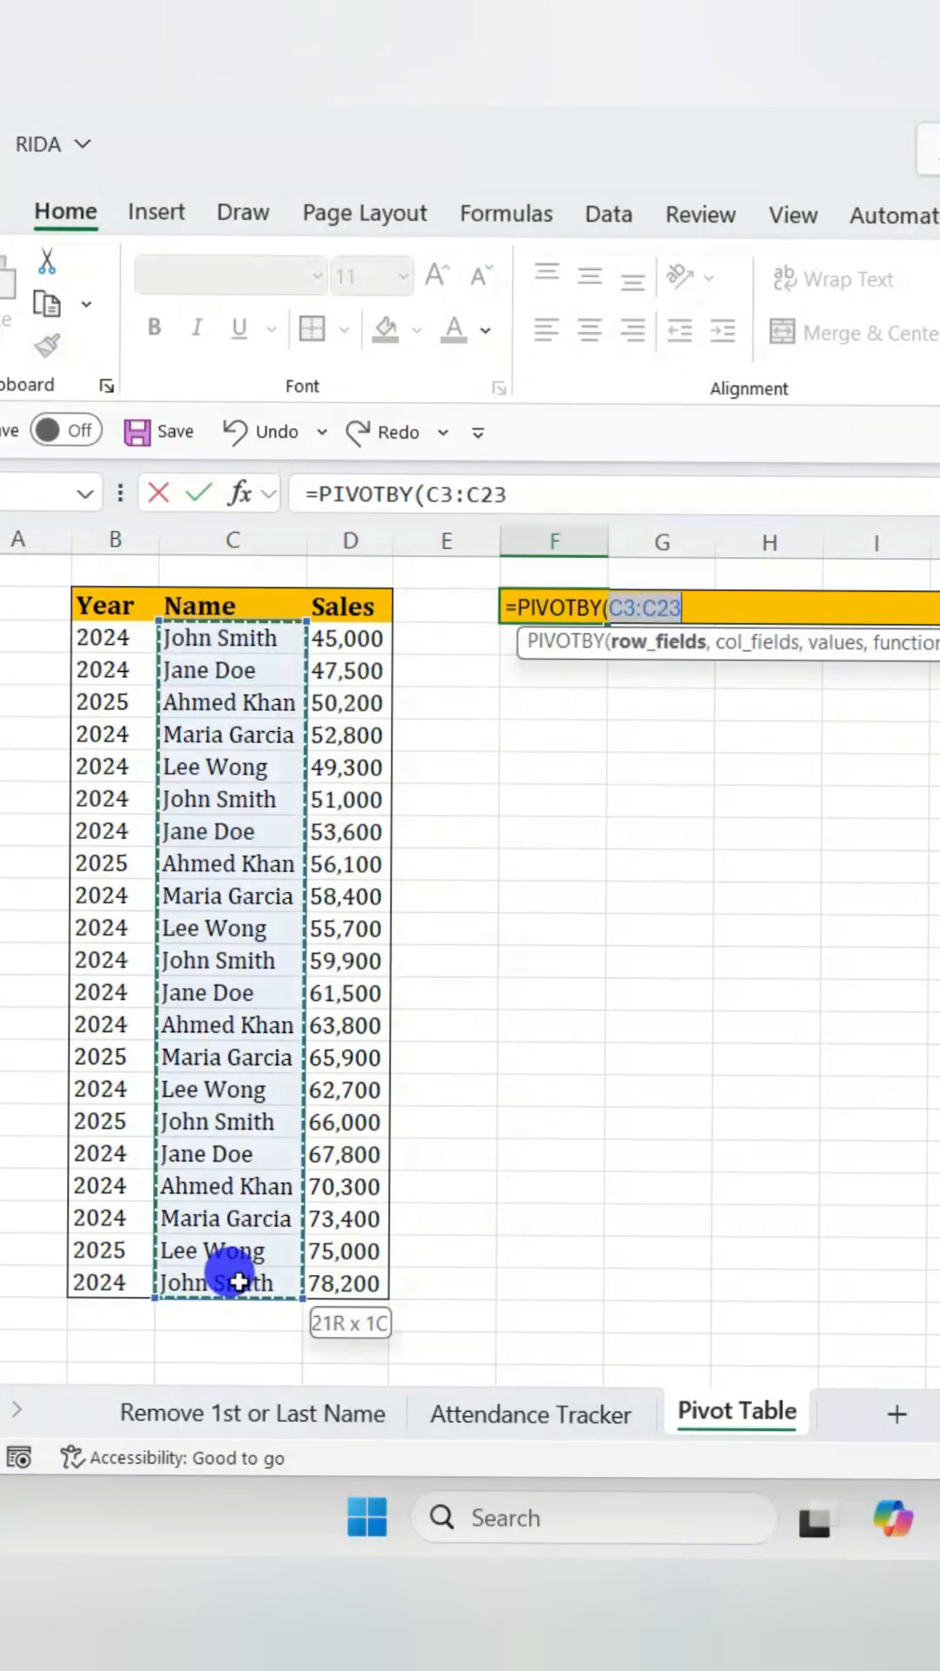
pyautogui.write(',B3:B23')
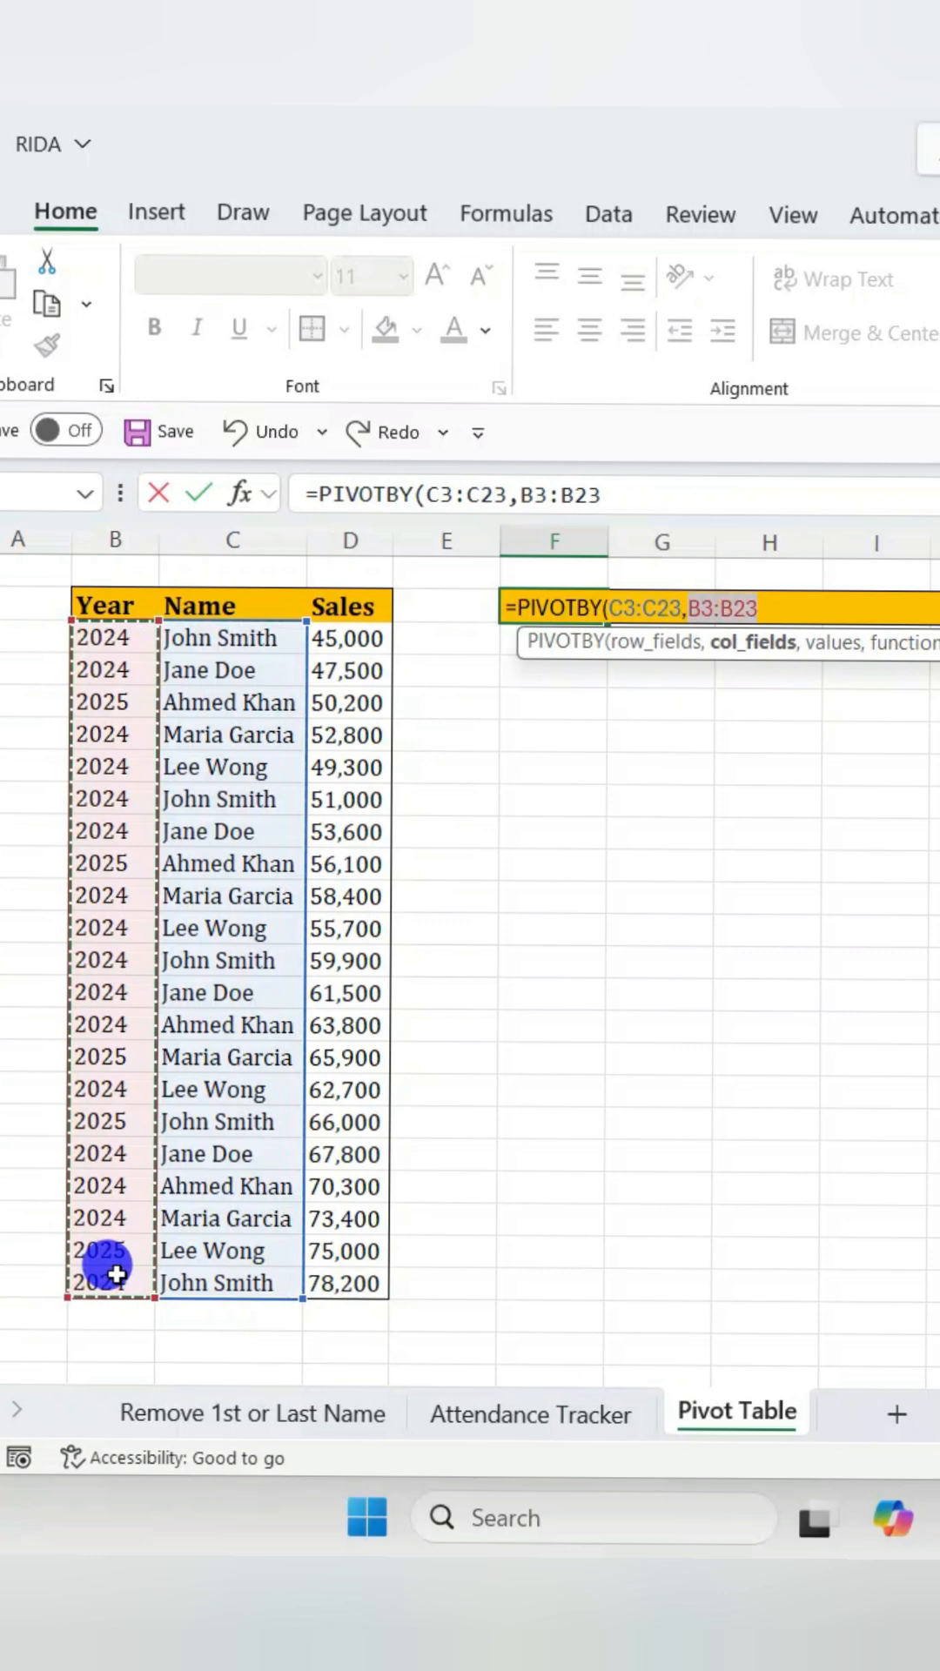
pyautogui.write(',D3:D23')
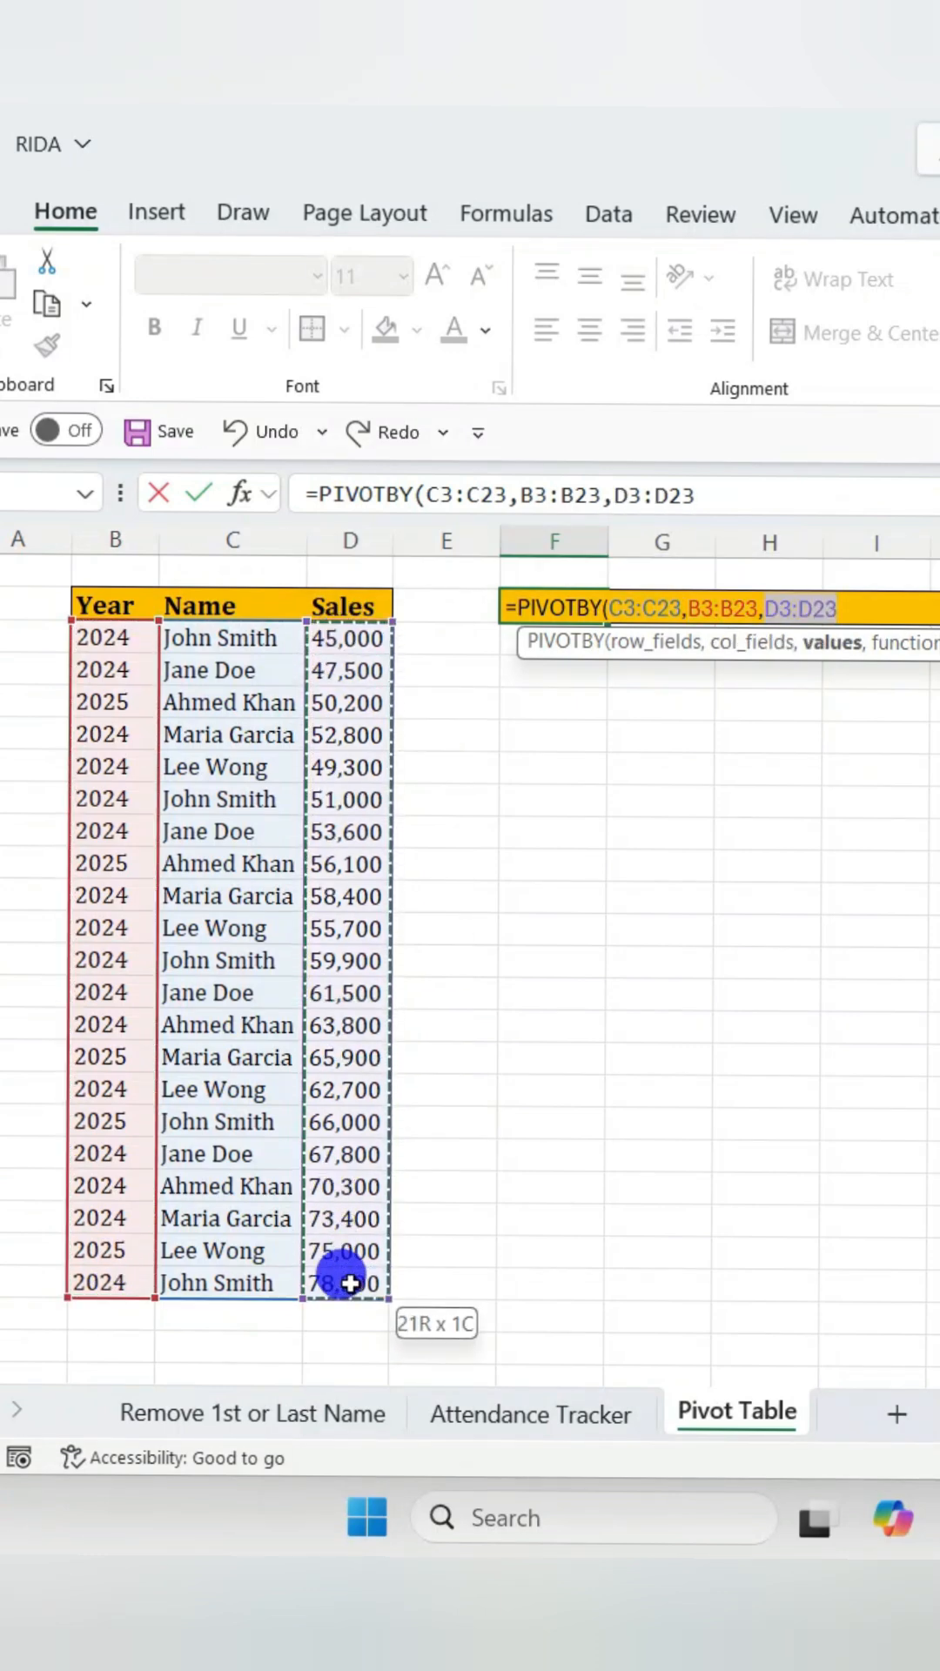
pyautogui.write(',SUM)')
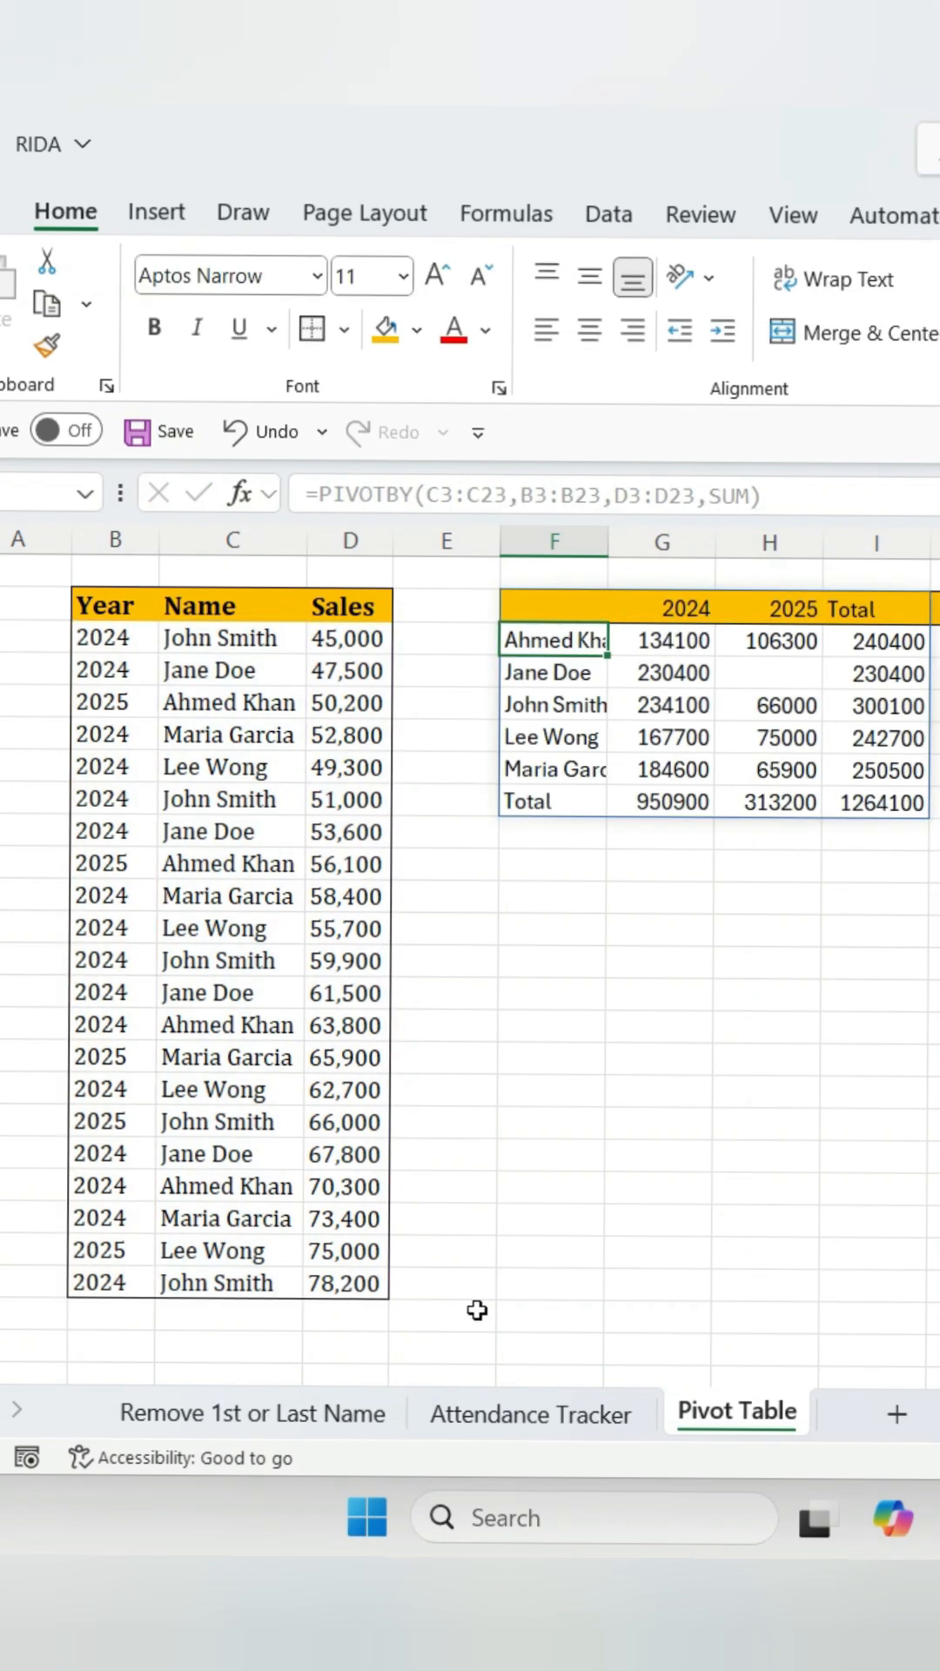
pyautogui.click(768, 673)
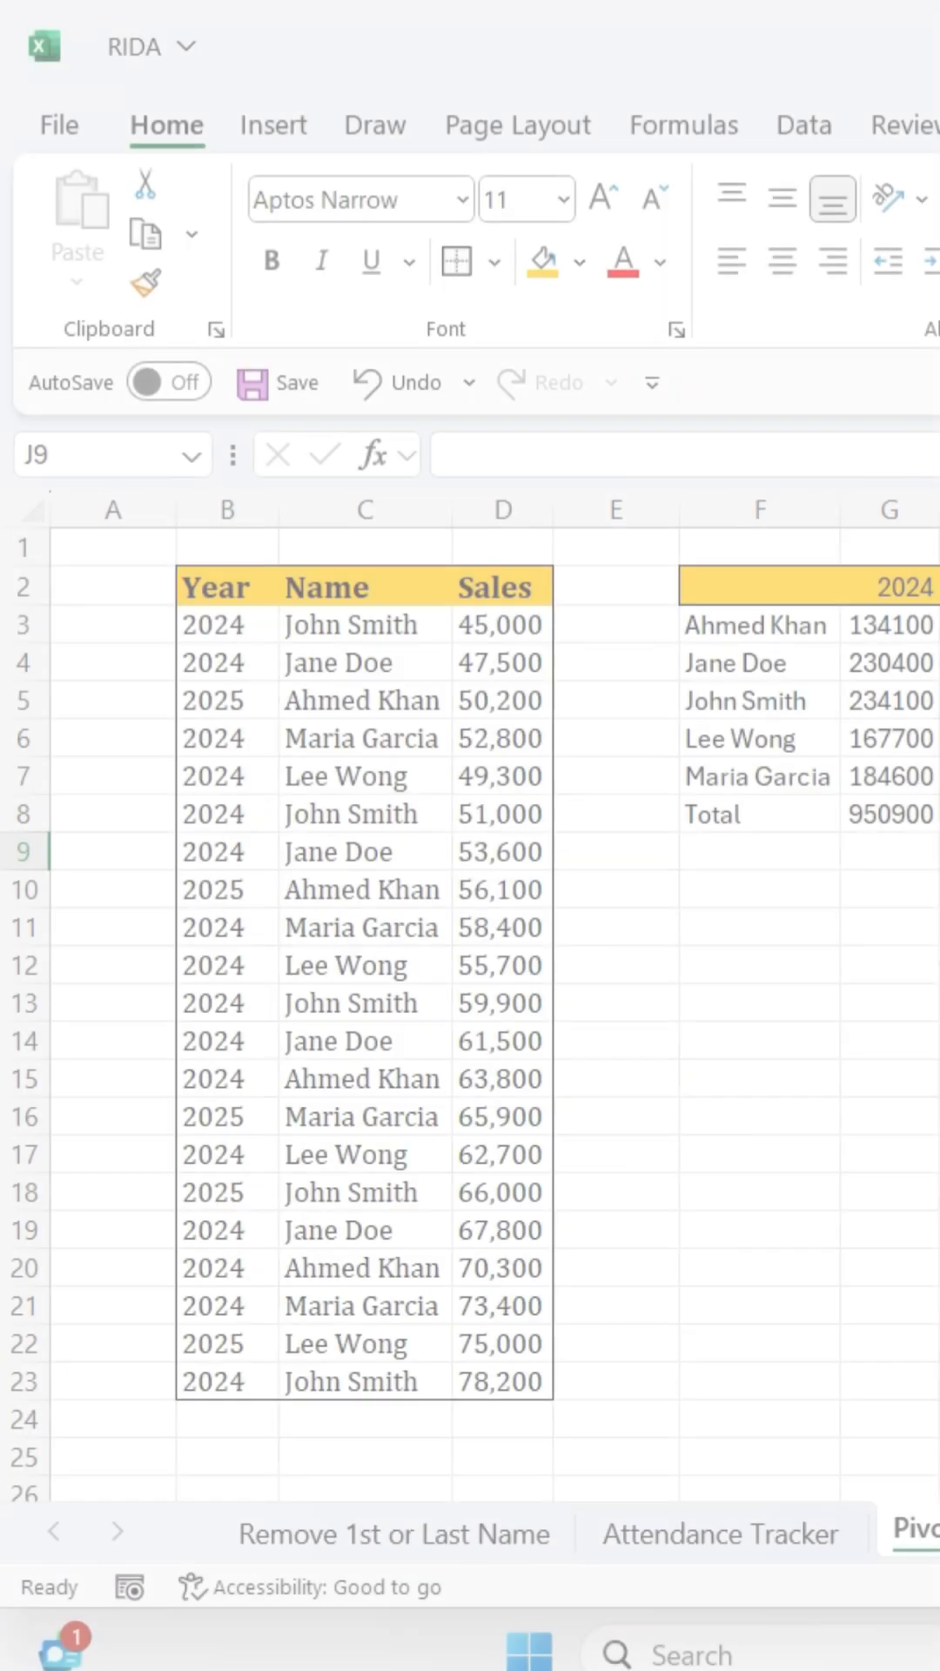
pyautogui.click(364, 926)
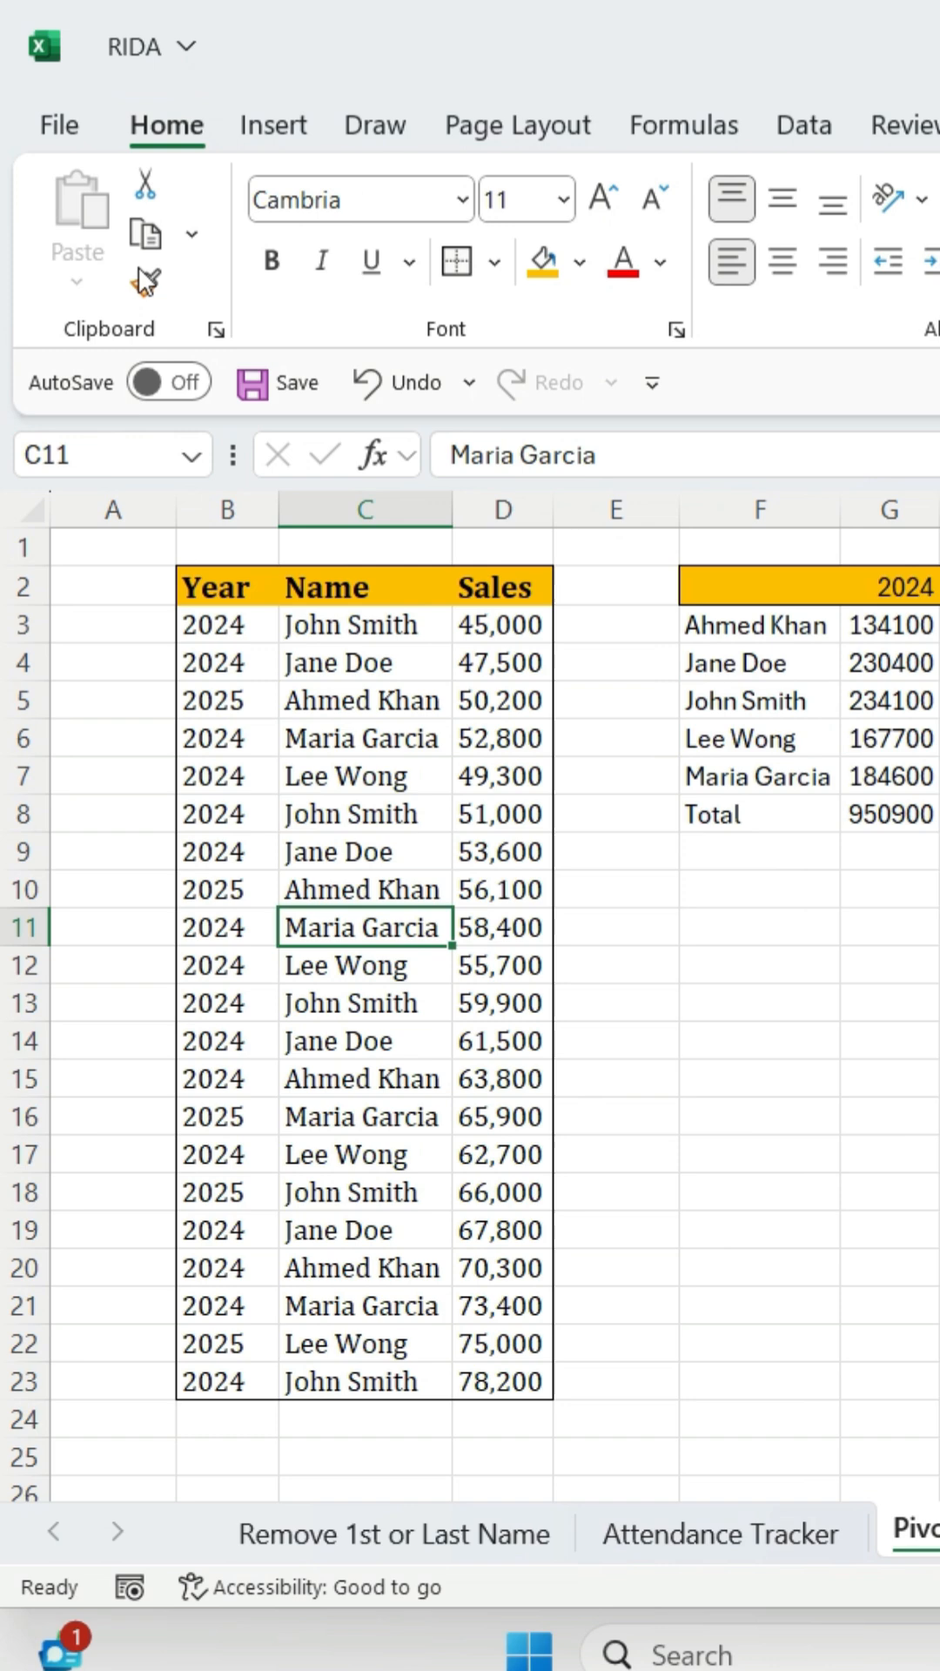
# - Insert a PivotTable from the B2:D23 sales range on a new worksheet
pyautogui.click(272, 125)
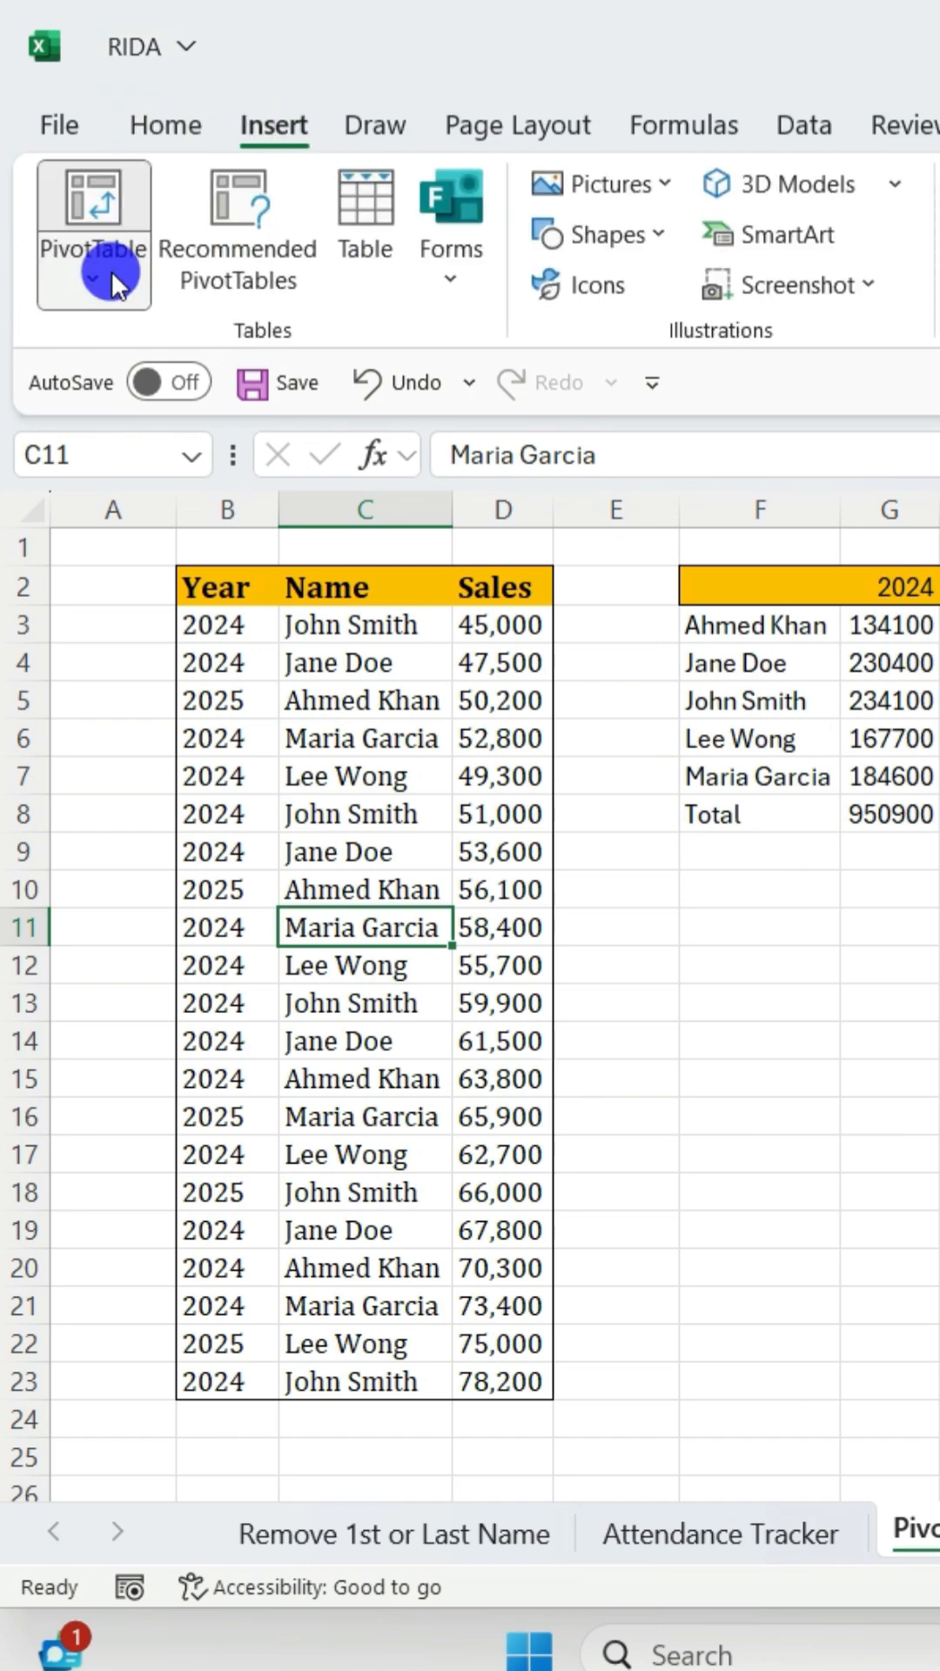
pyautogui.click(94, 232)
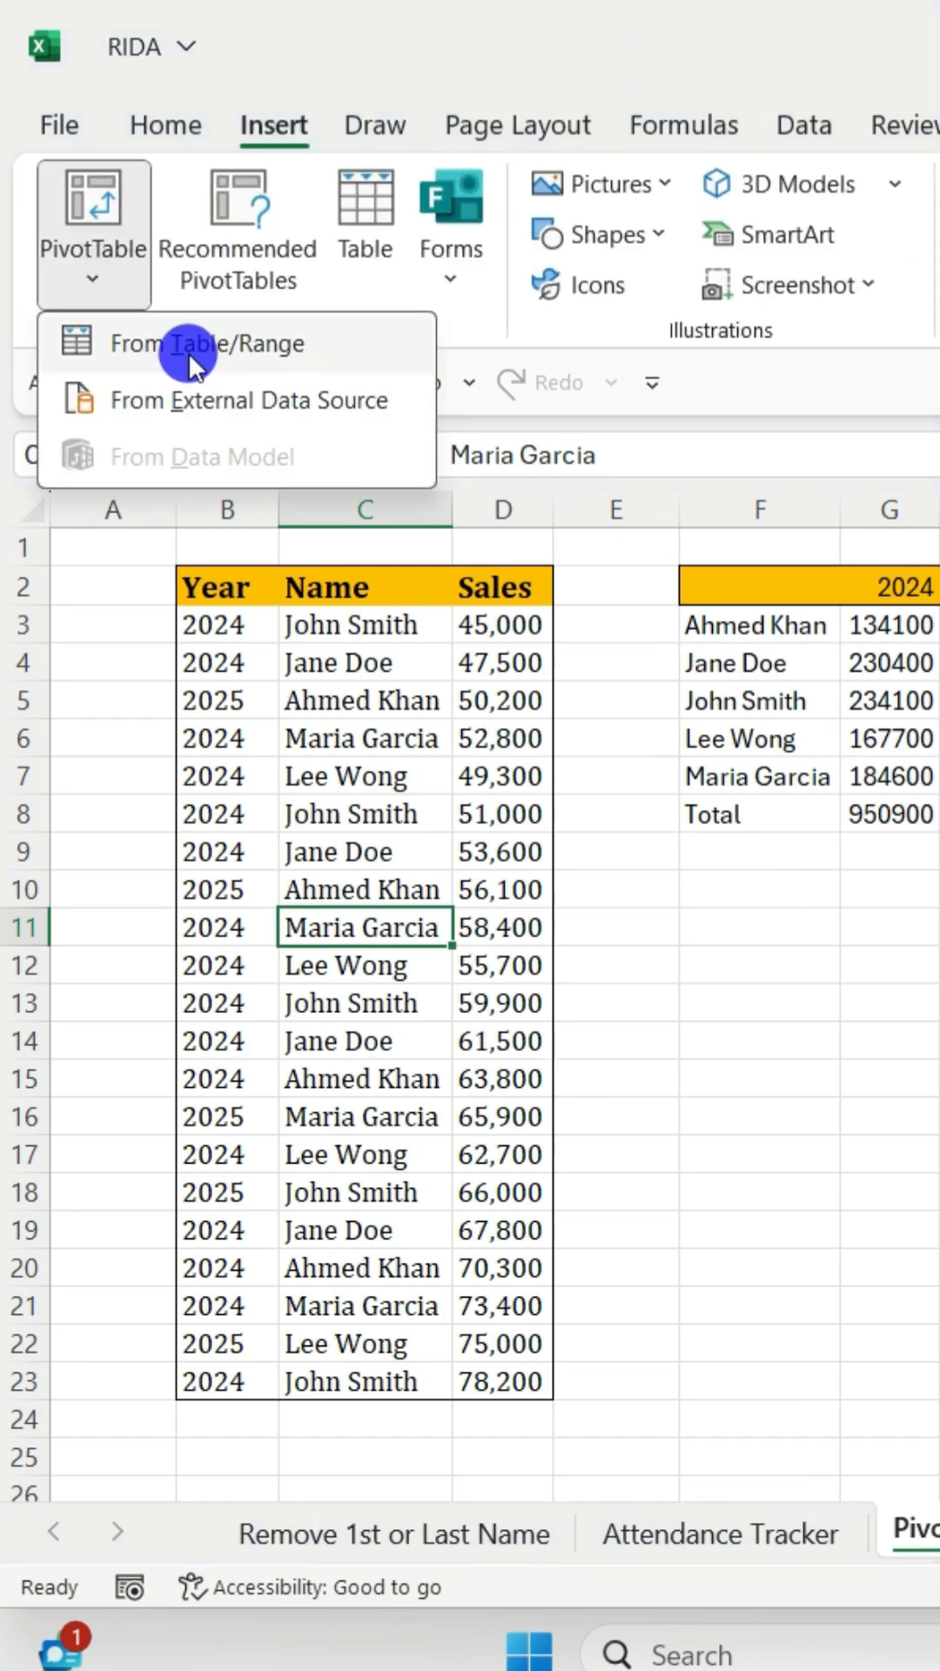
pyautogui.click(193, 342)
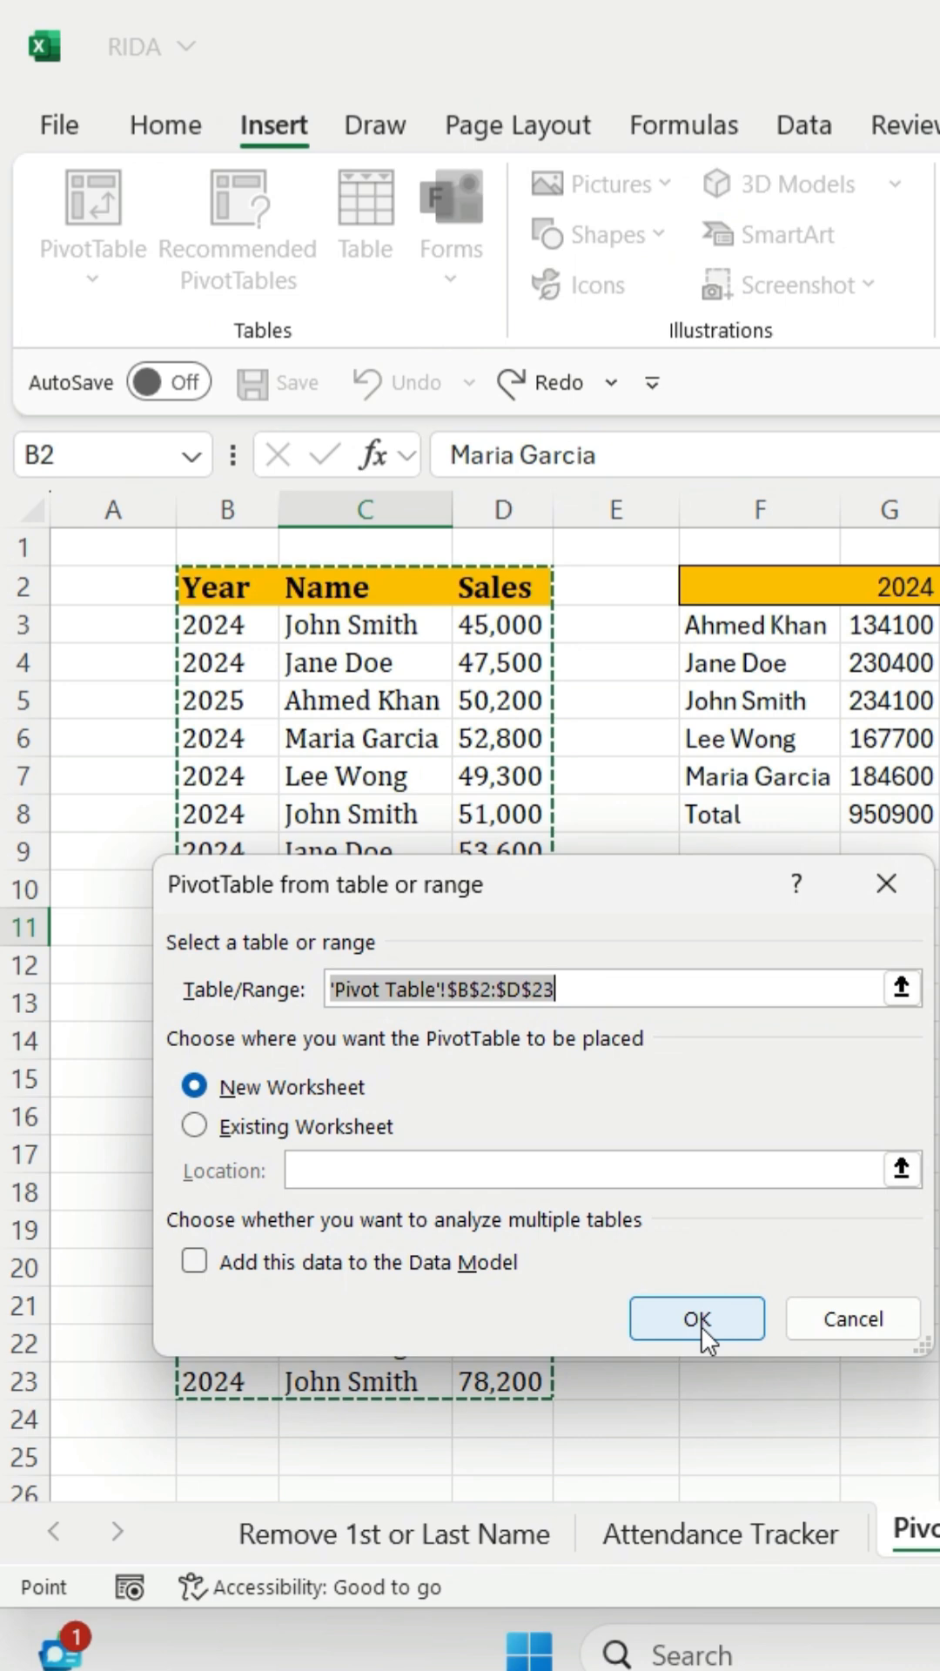
pyautogui.click(696, 1319)
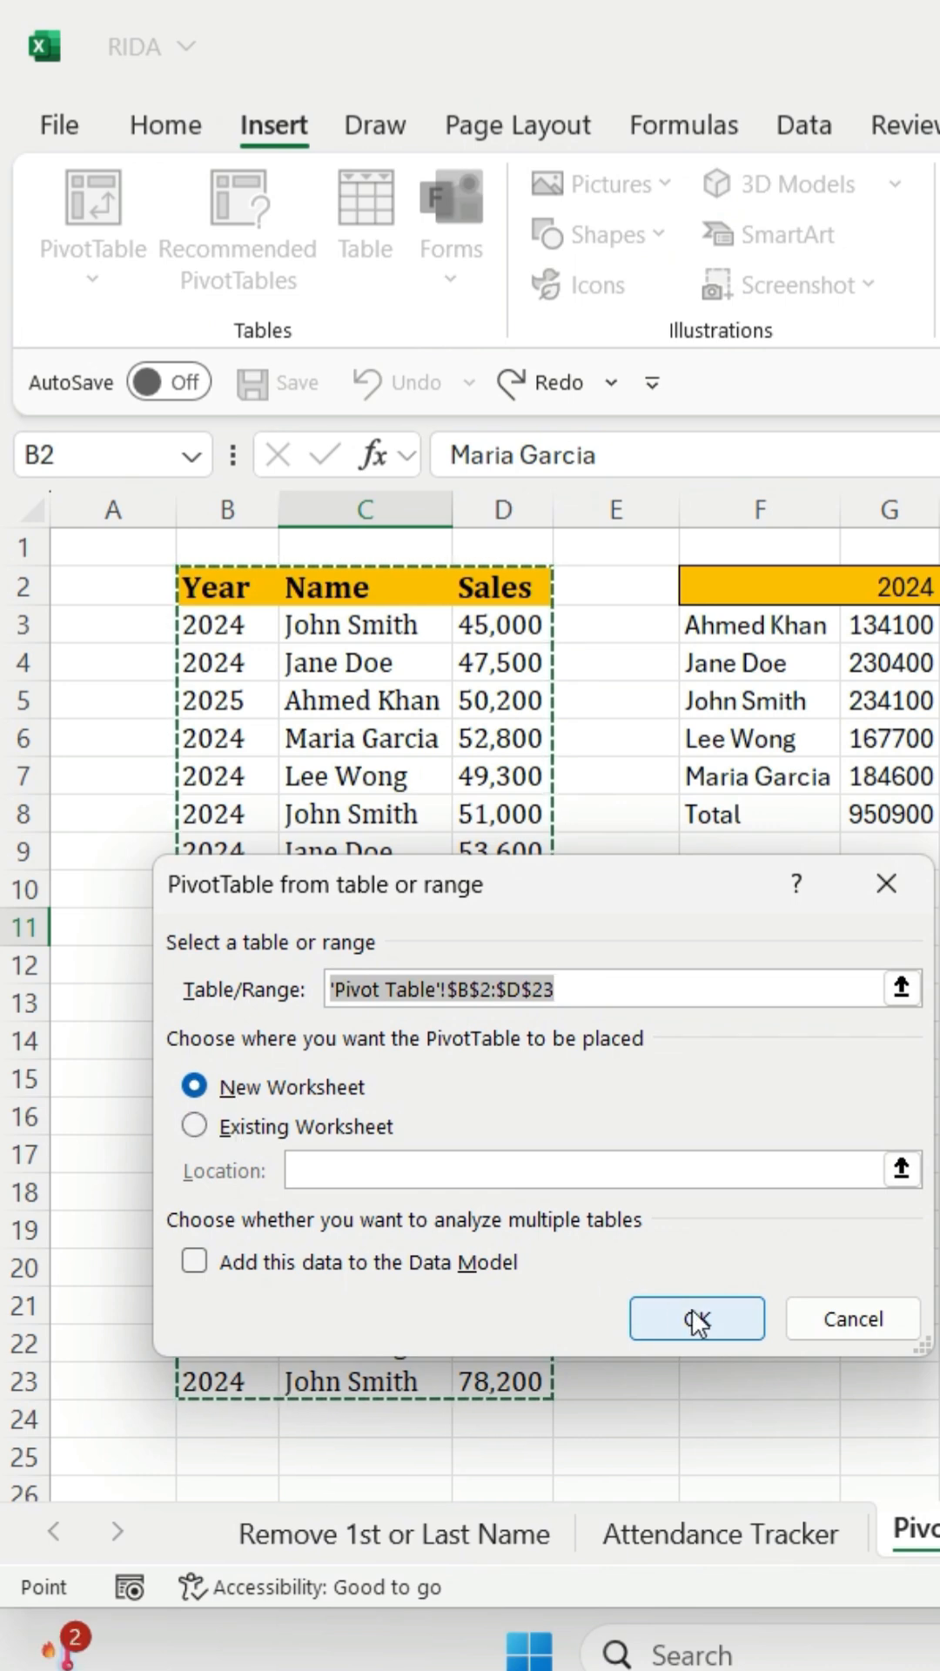
pyautogui.click(697, 1319)
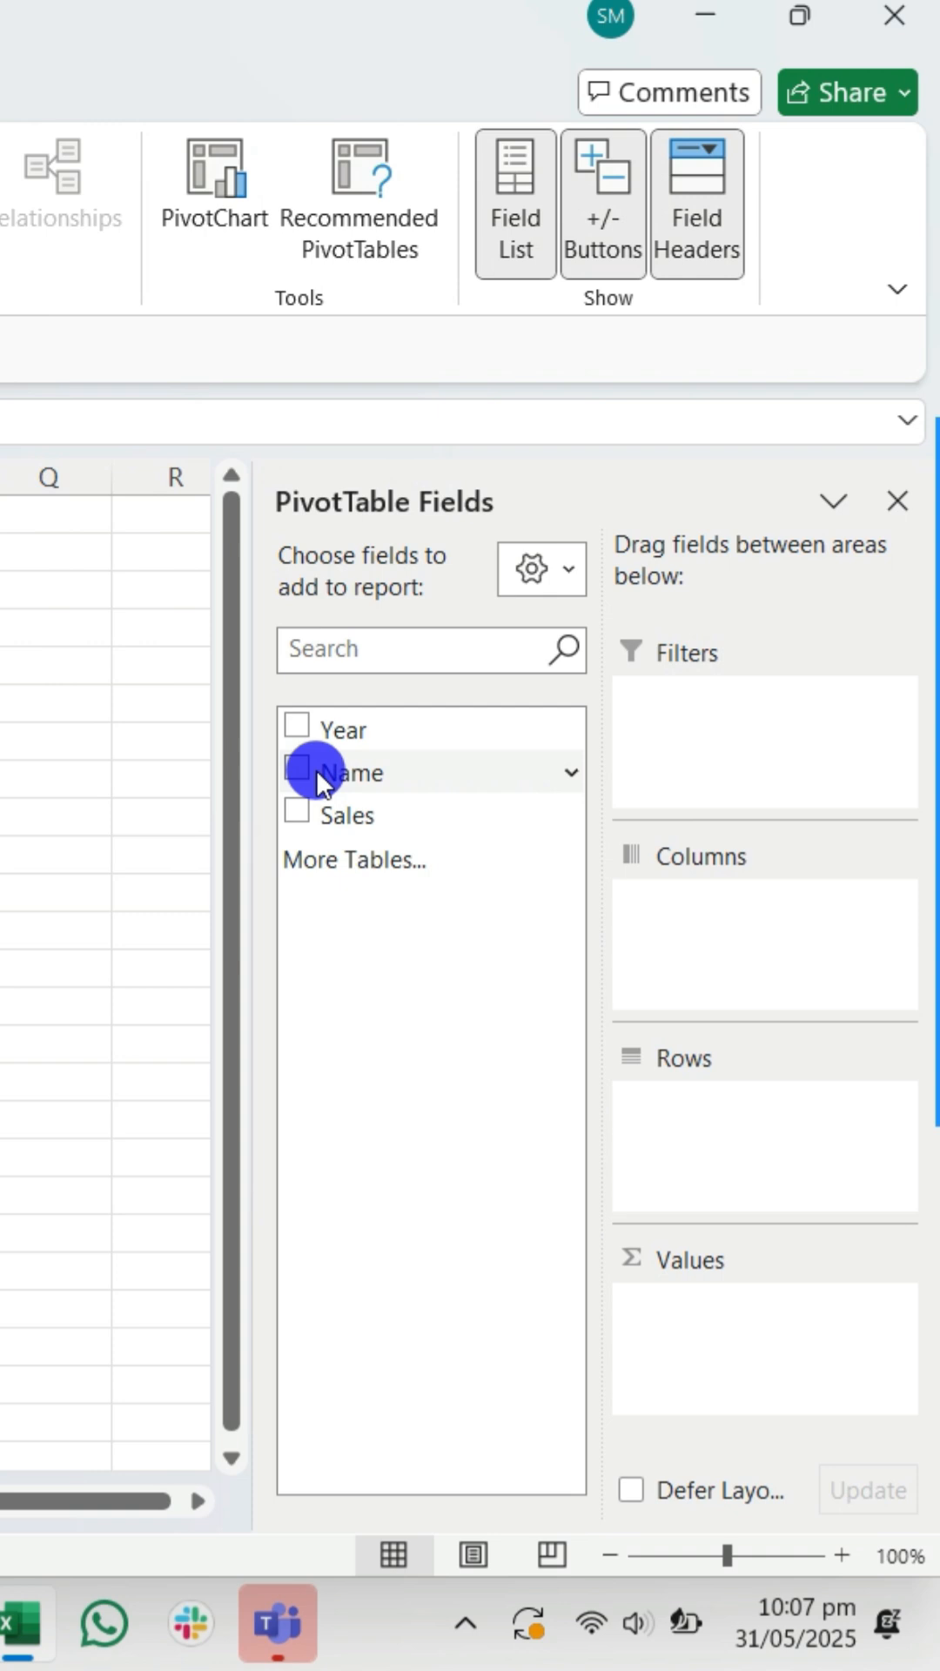
# - Place Name in Rows, Year in Columns, and Sales as Sum of Sales values
pyautogui.click(297, 769)
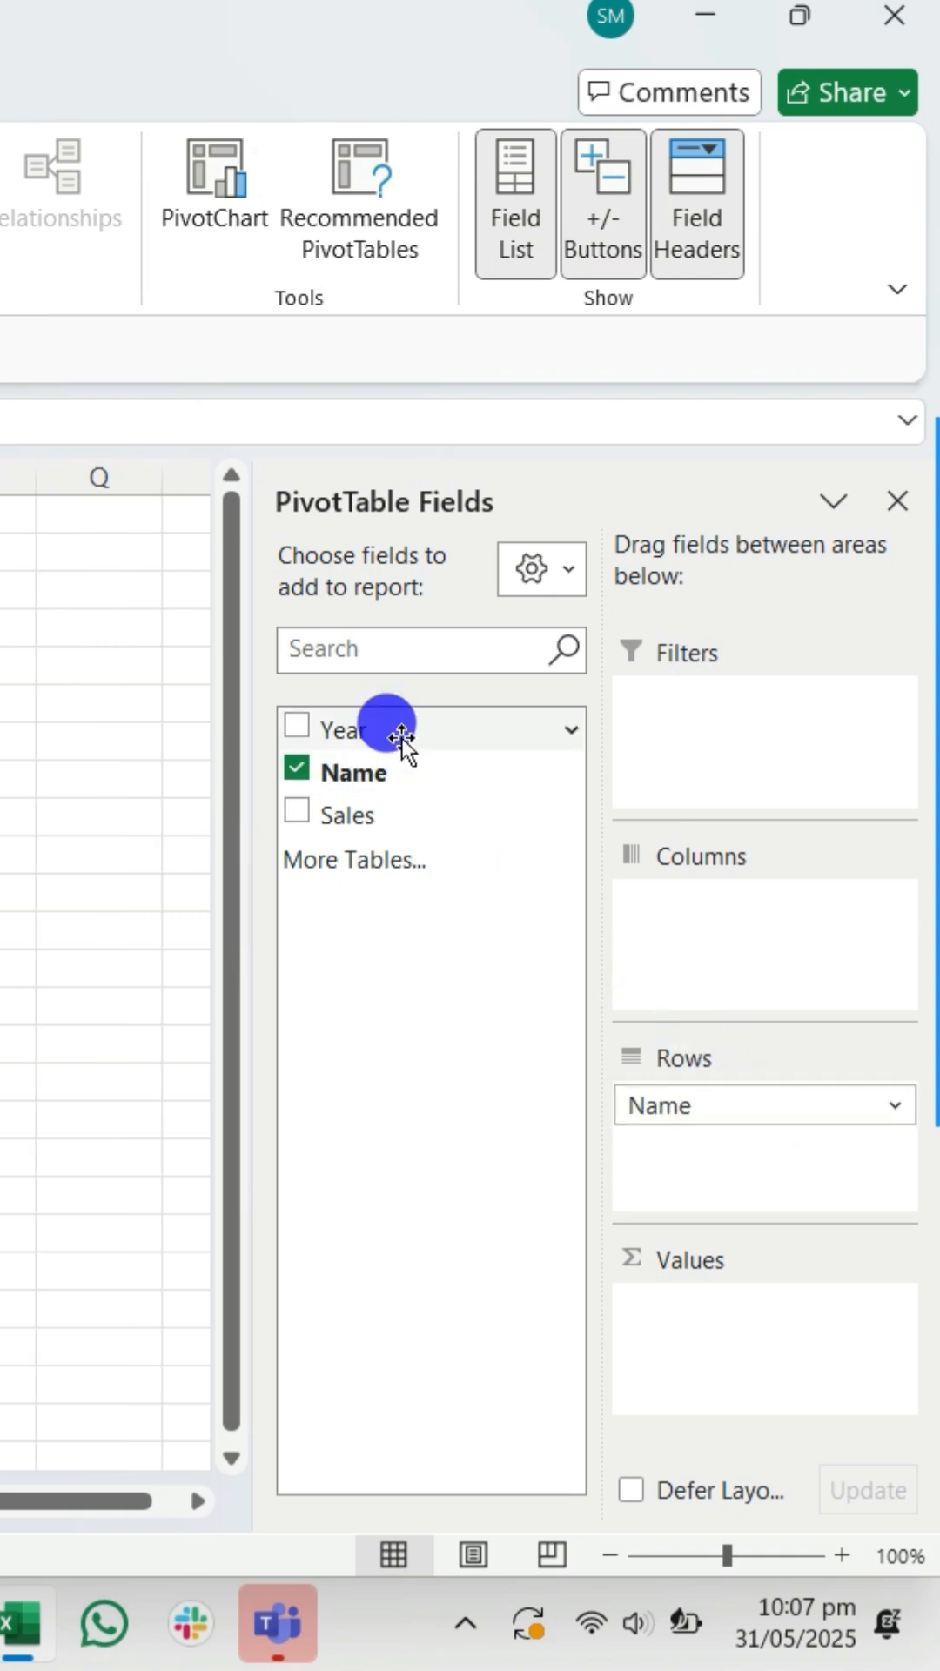
pyautogui.click(298, 726)
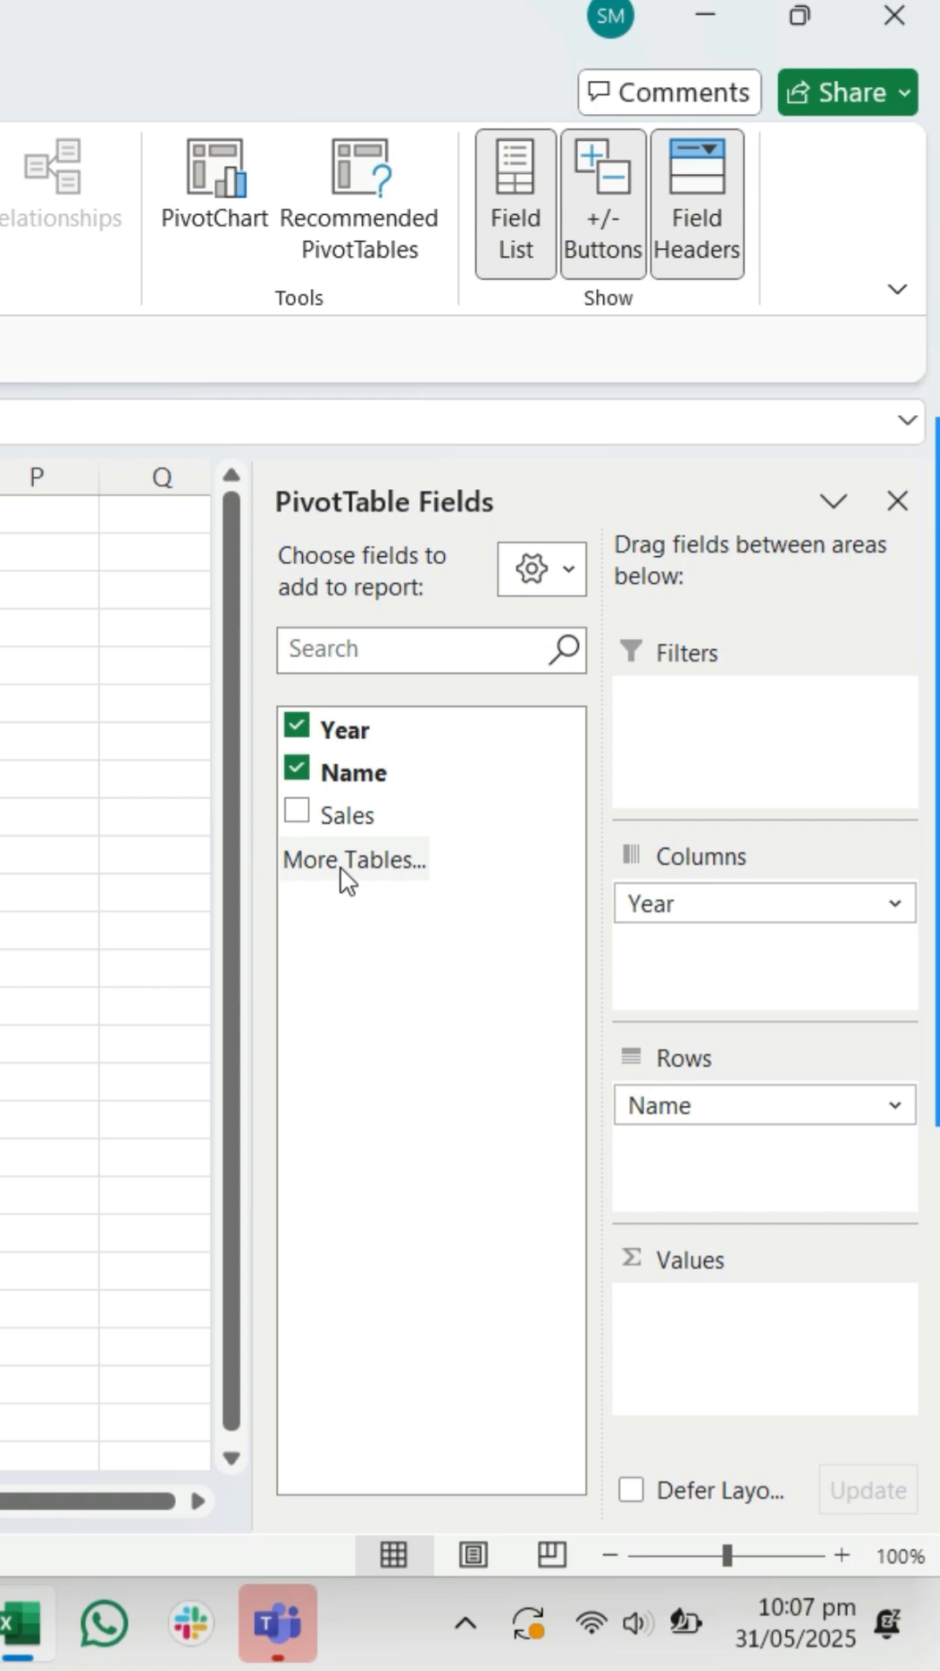
pyautogui.click(297, 813)
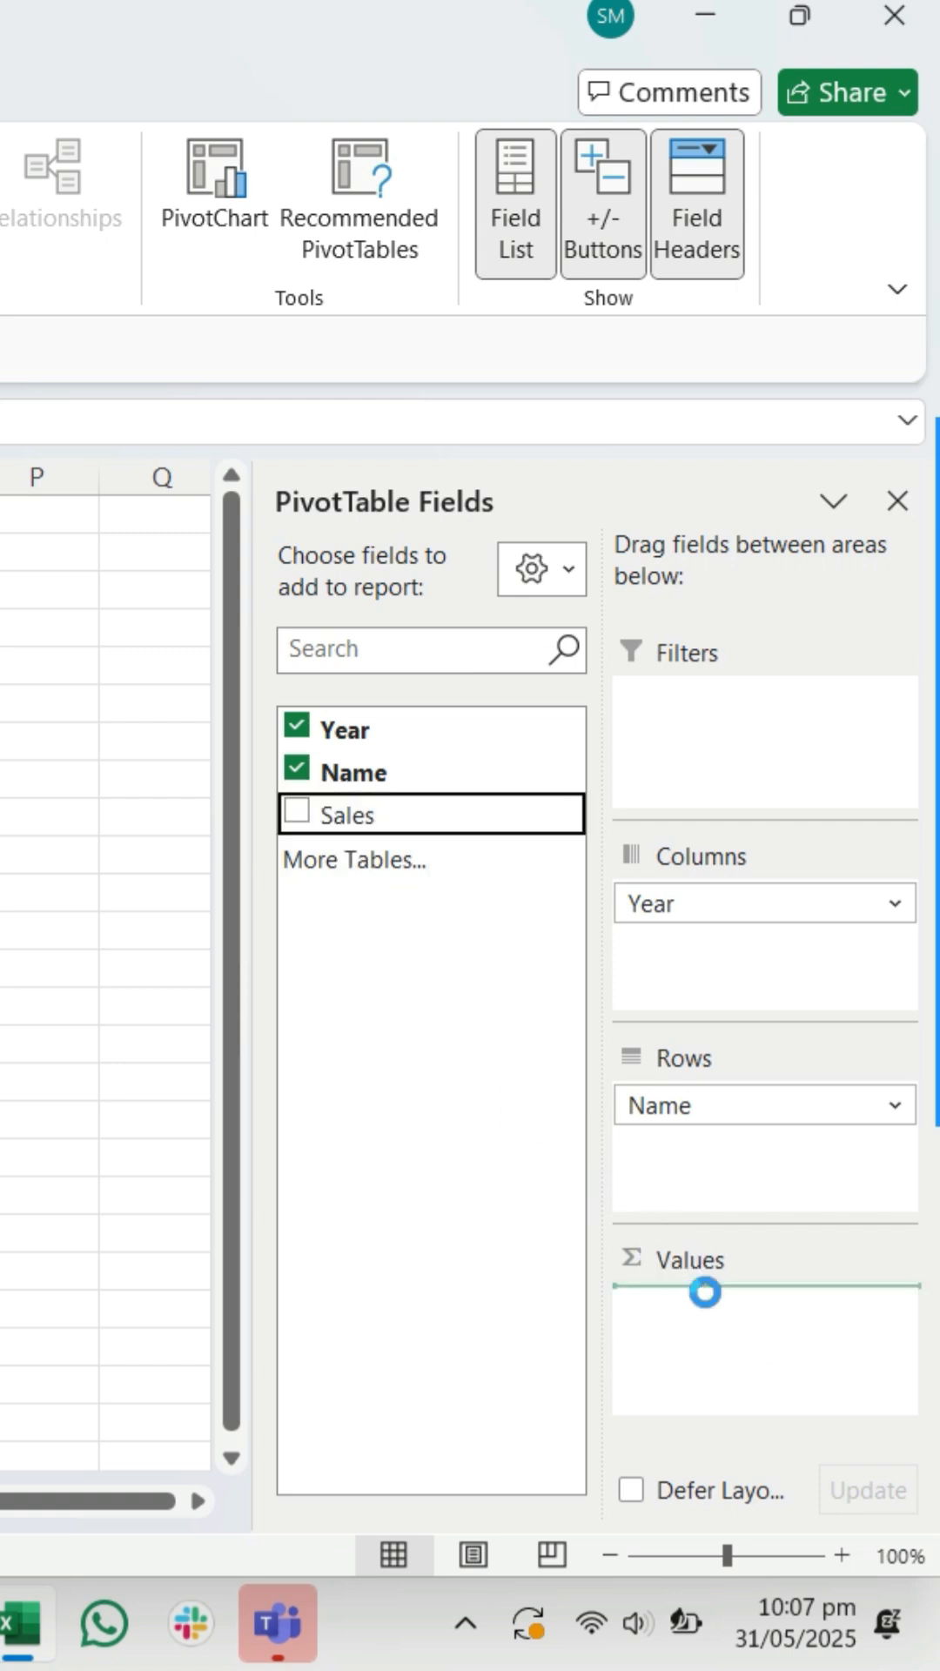
pyautogui.click(298, 813)
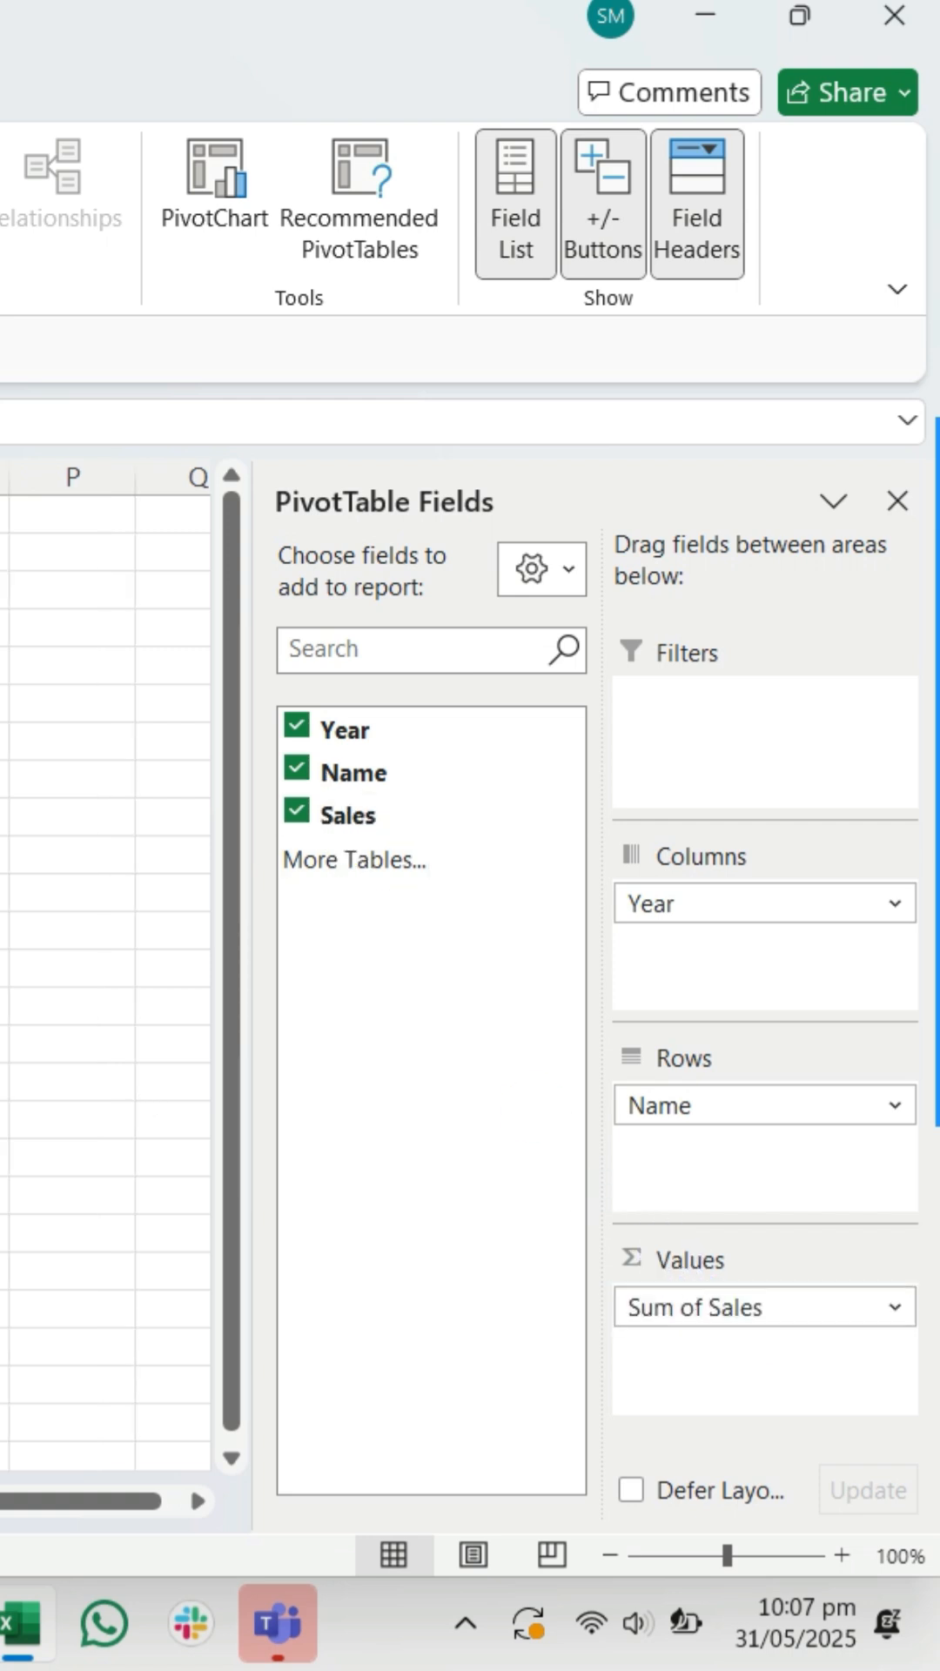